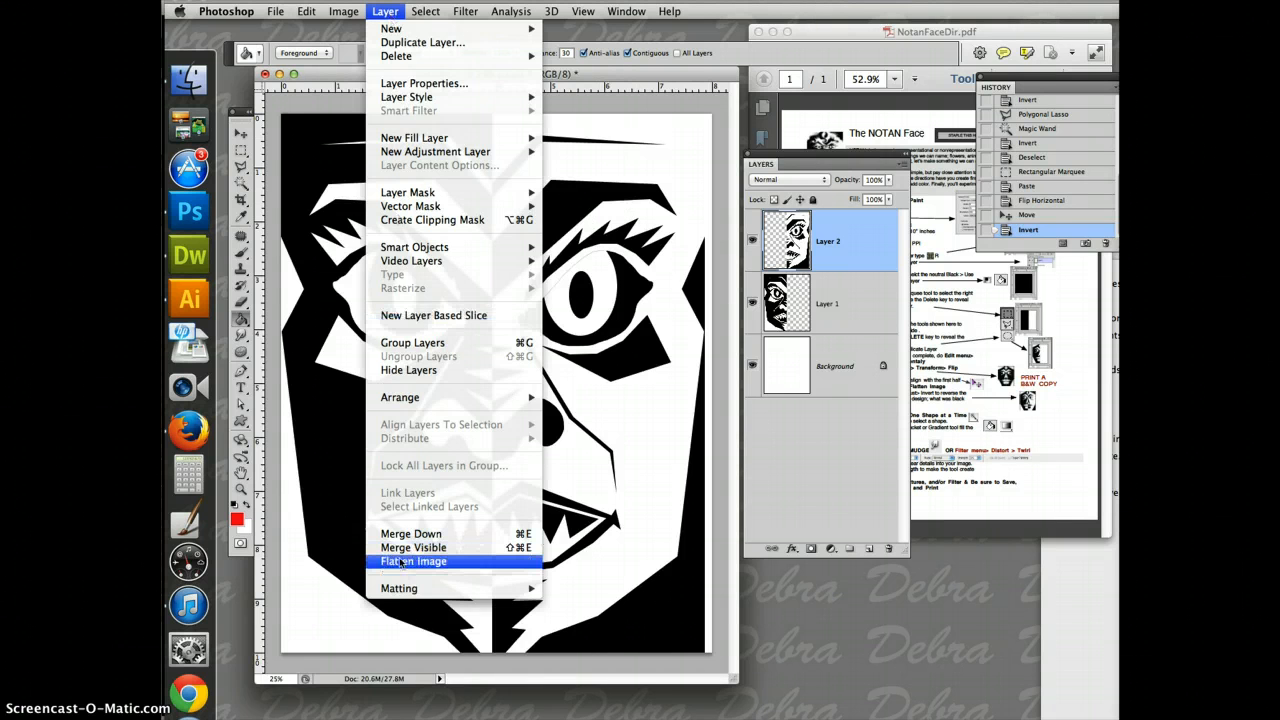
- Merge the two face layers and the background into one layer with Flatten Image
{"action": "left_click", "coordinate": [413, 561]}
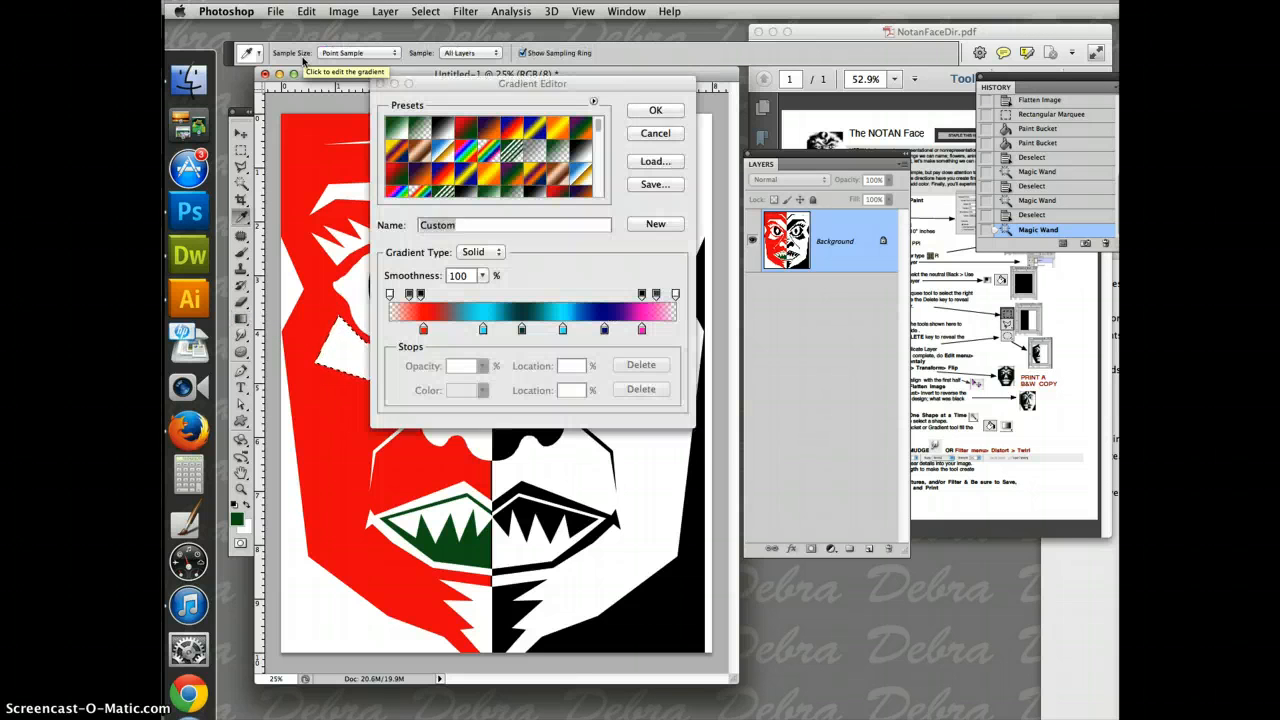
- Edit the gradient swatch to define a yellow-to-purple gradient for the cheek shape
{"action": "left_click", "coordinate": [655, 110]}
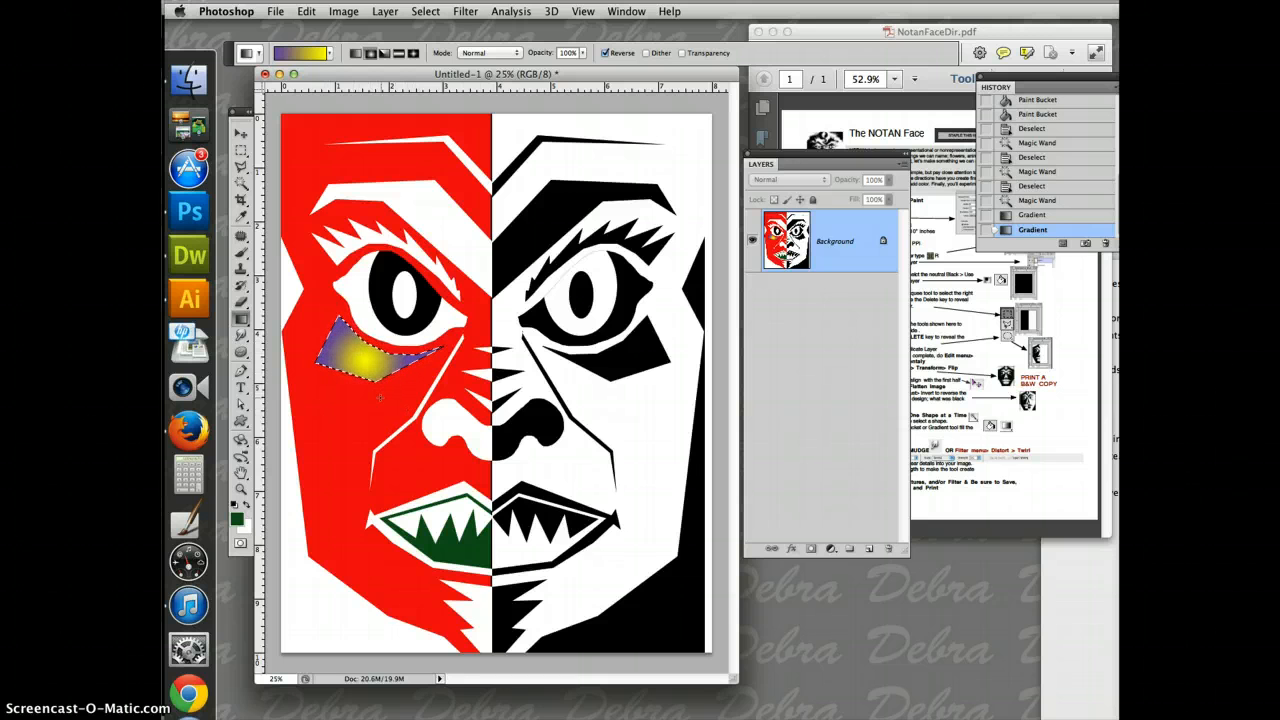